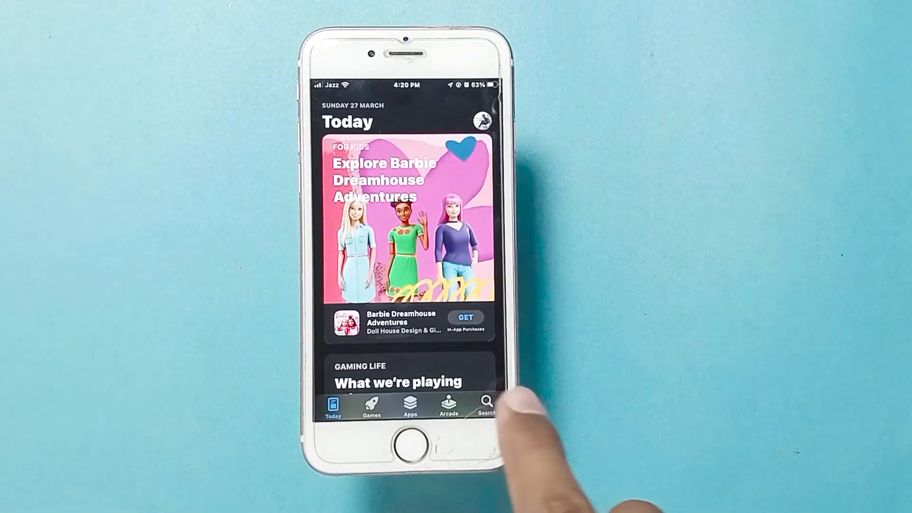
# Step: Open App Store search and enter 'instagra' to list Instagram suggestions
pyautogui.click(486, 404)
pyautogui.write('instagra')
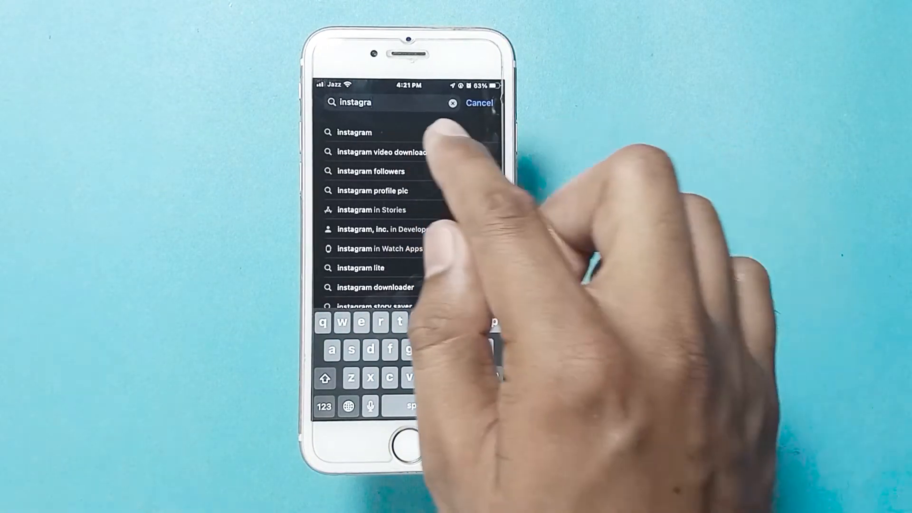
# Step: Pick the 'instagram' suggestion to show results with Instagram listed first
pyautogui.click(354, 132)
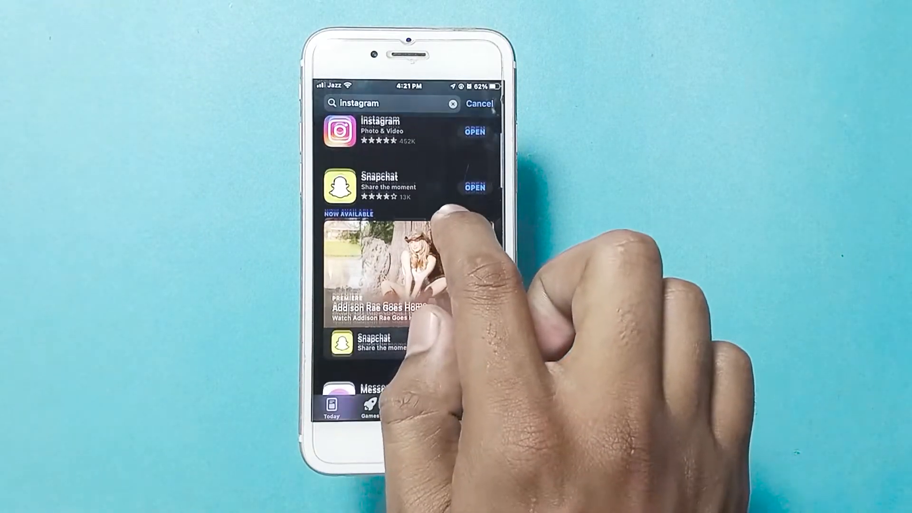
# Step: Open Instagram from the results and show the profile page's options menu
pyautogui.scroll(-3)
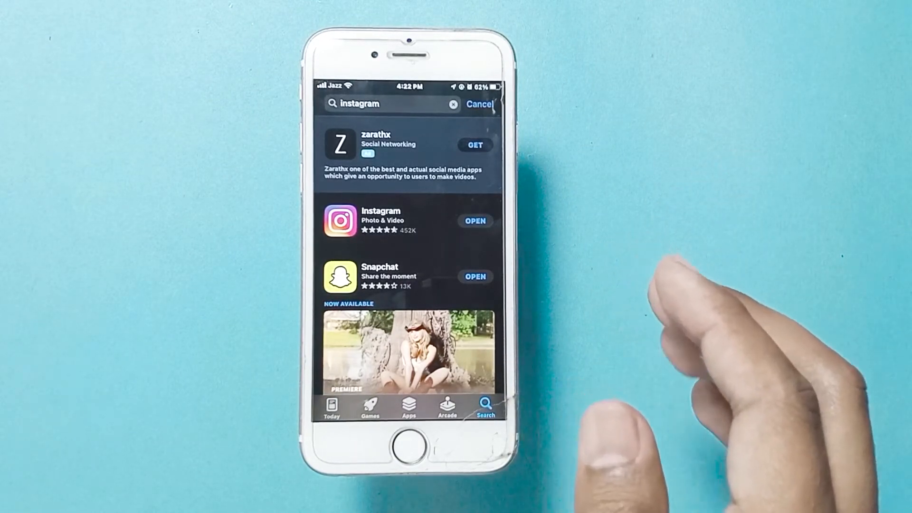
pyautogui.click(475, 221)
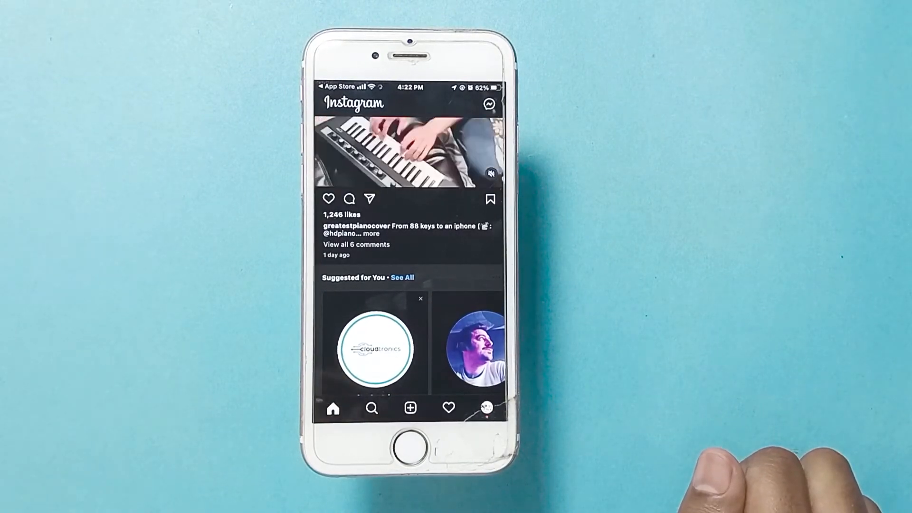
pyautogui.click(487, 409)
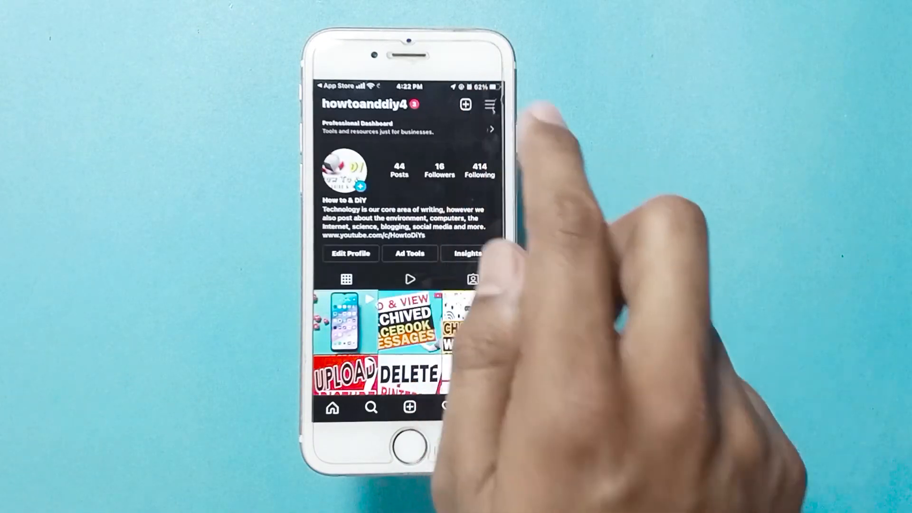
pyautogui.click(490, 105)
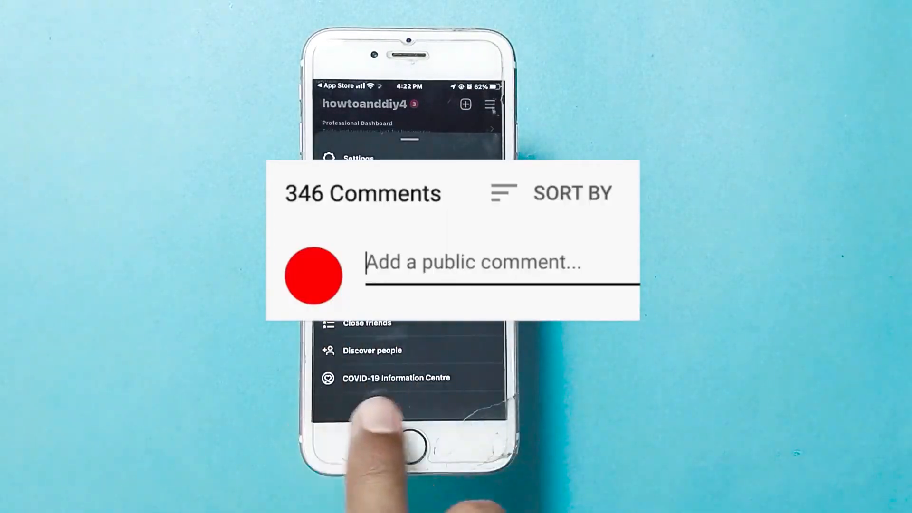
# Step: Type 'Great vid! 😀', then dismiss the options menu back to the profile
pyautogui.write('Great vid! 😀')
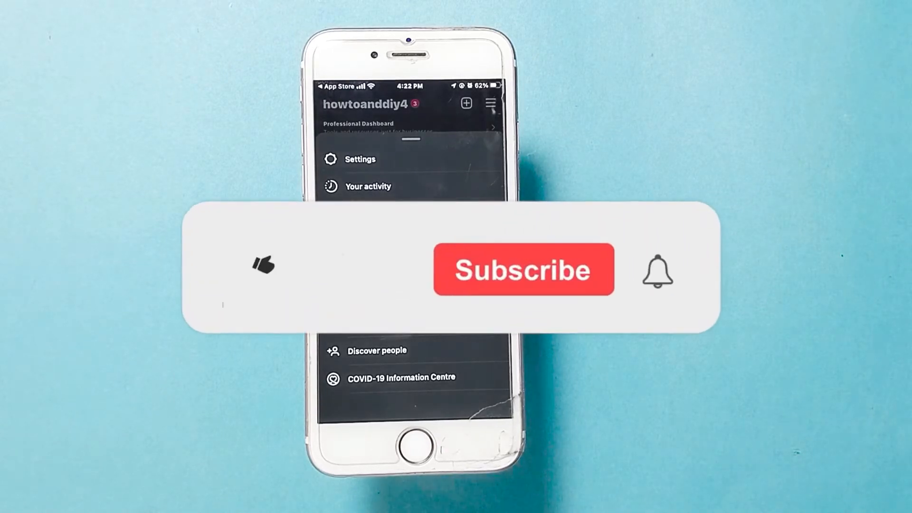
pyautogui.click(259, 275)
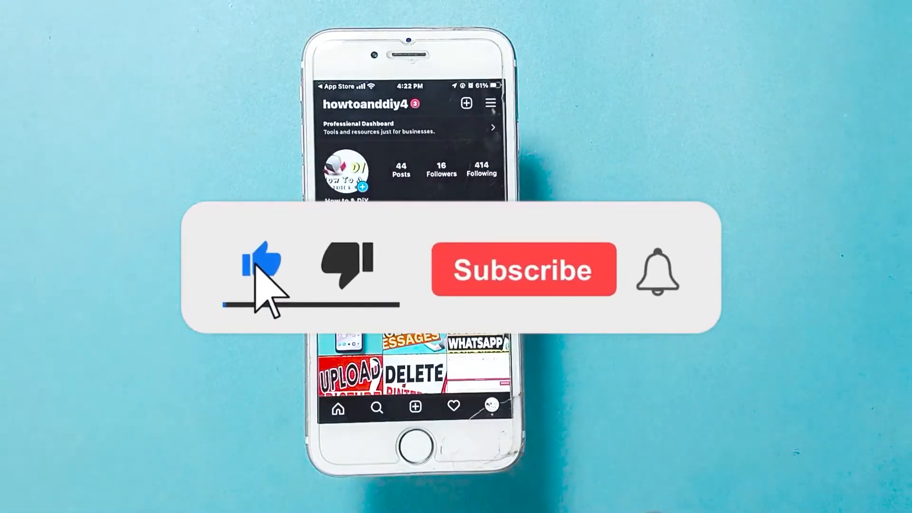